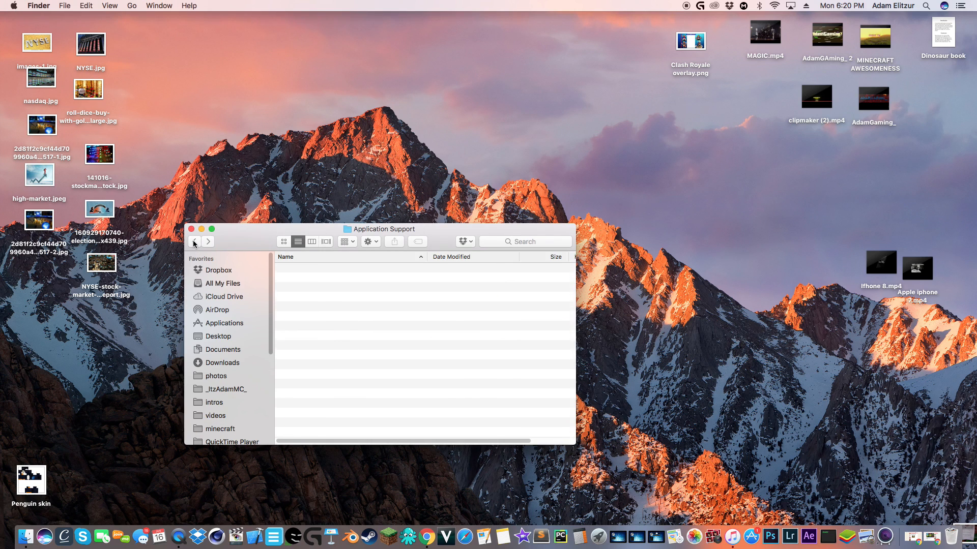
- Return to All My Files and open the minecraft folder from the Favorites sidebar
click(223, 283)
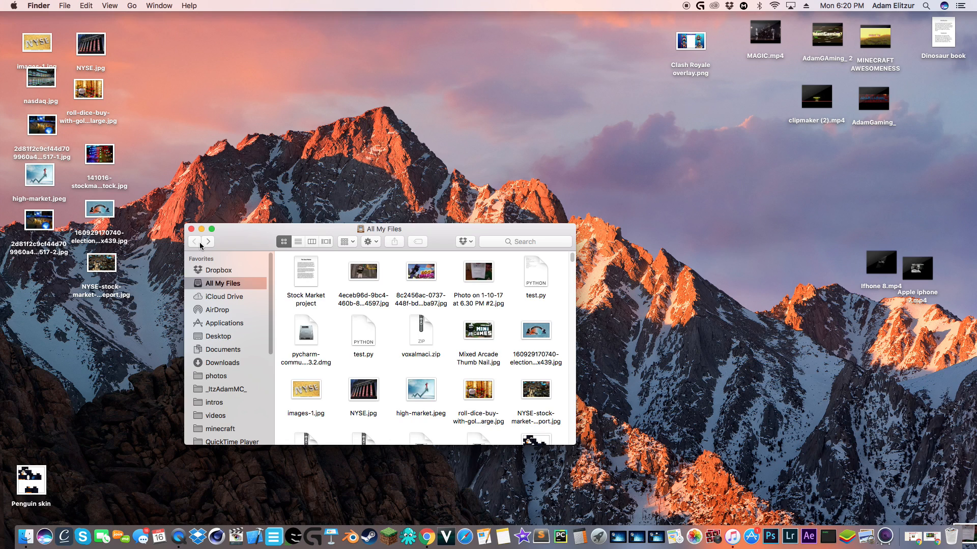
mouse_move(443, 530)
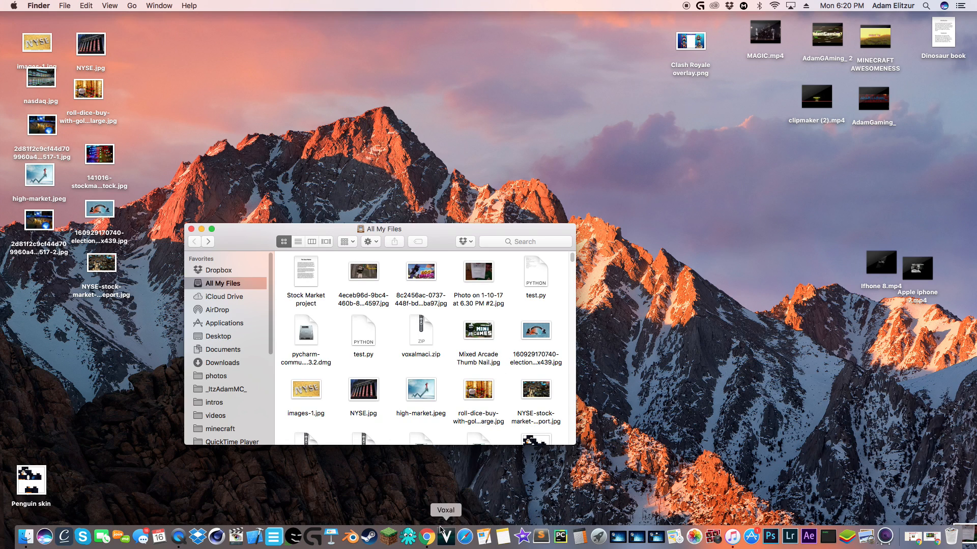
mouse_move(396, 536)
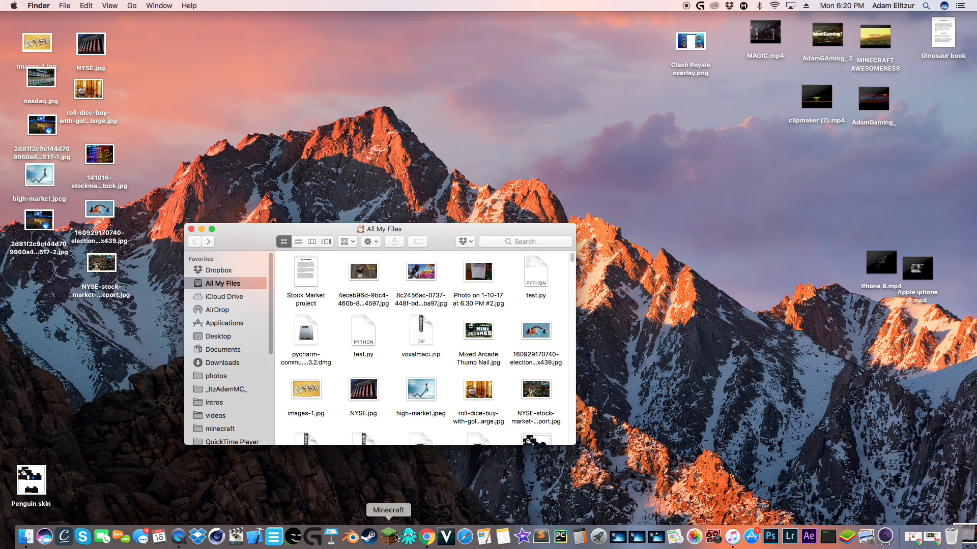
mouse_move(407, 535)
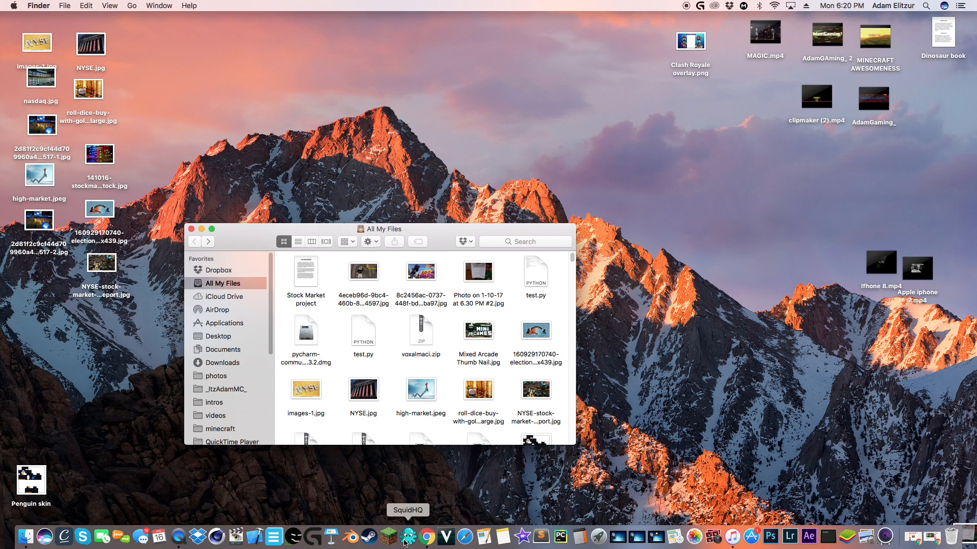
mouse_move(246, 378)
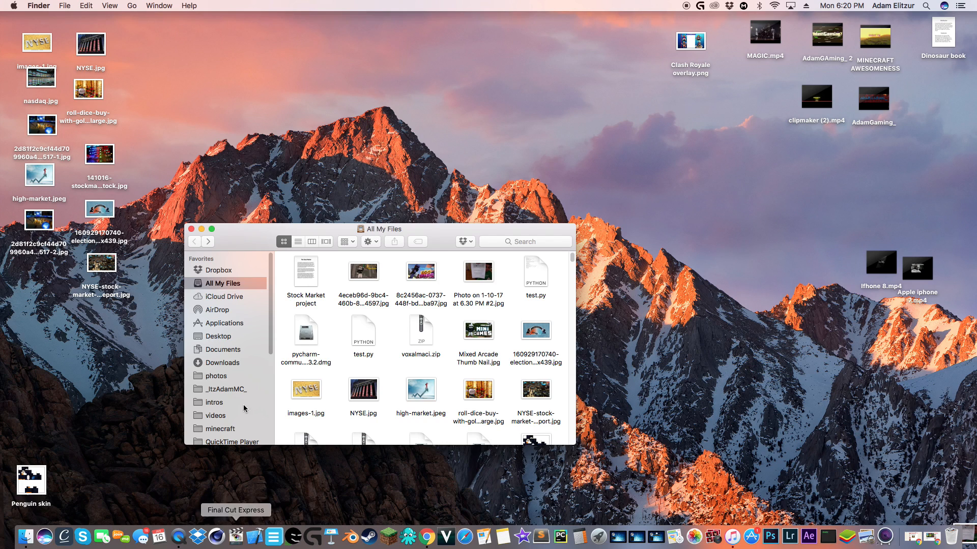
click(220, 428)
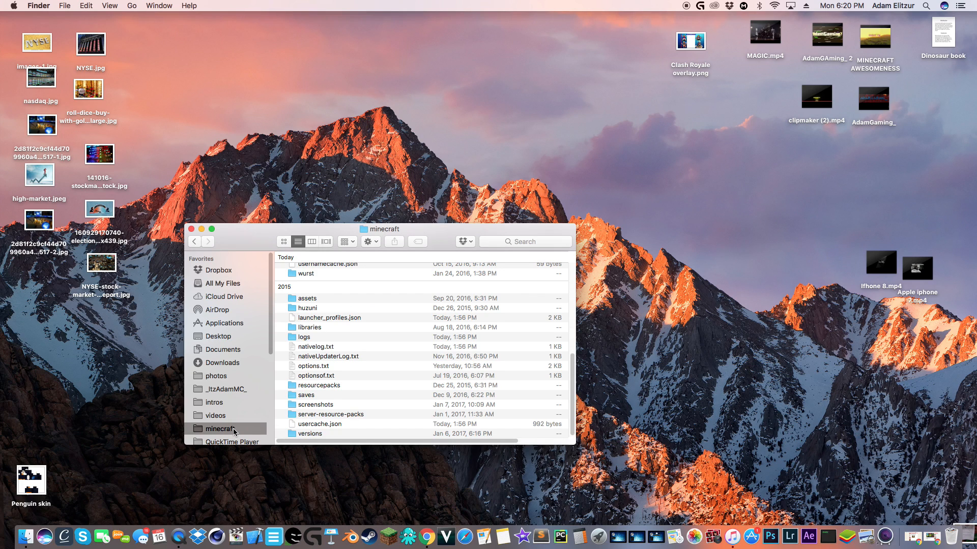
mouse_move(223, 284)
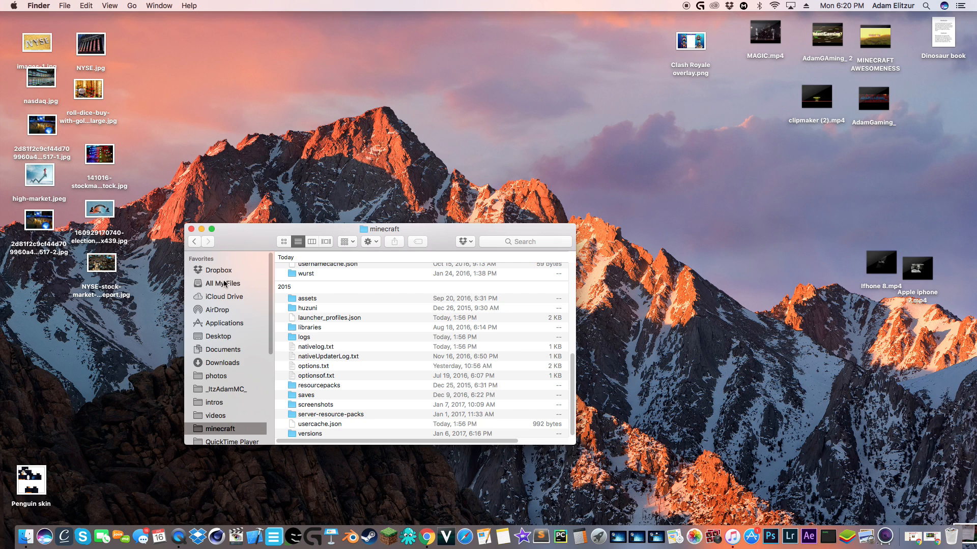
mouse_move(281, 218)
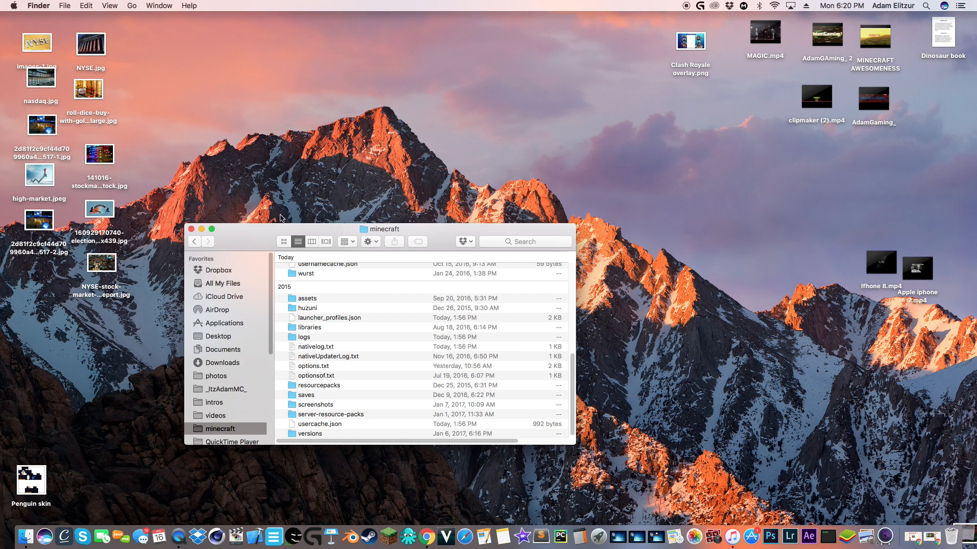
mouse_move(232, 288)
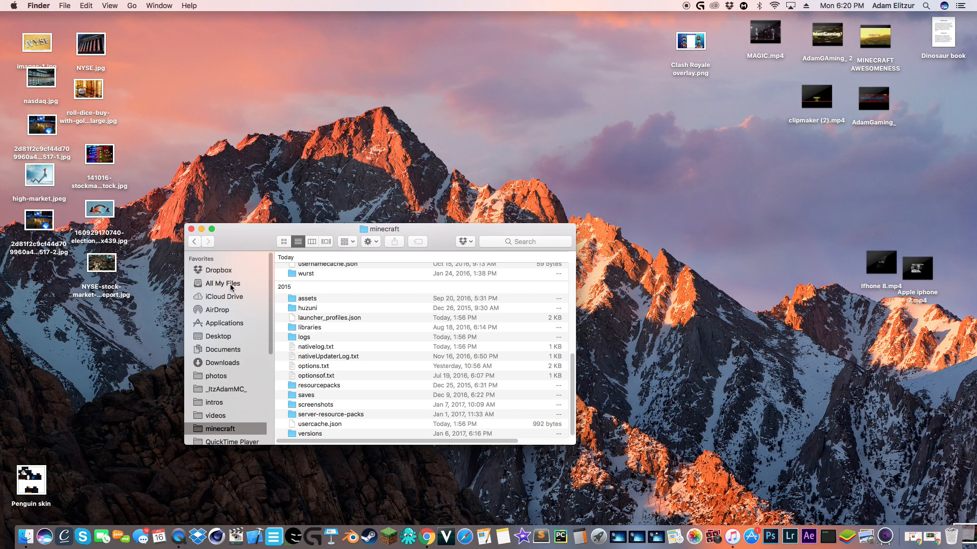
- From All My Files, bring up the Go to Folder prompt via the Go menu
click(221, 283)
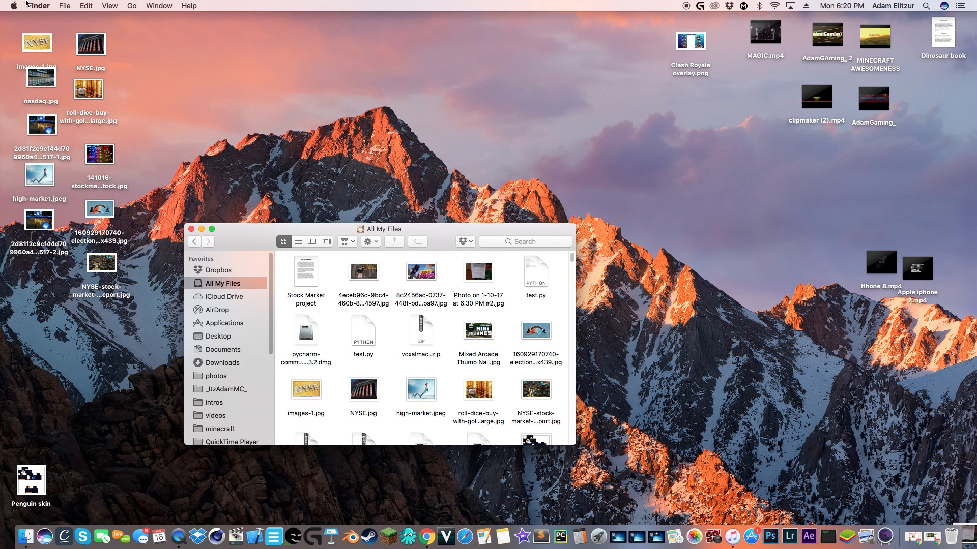
click(158, 6)
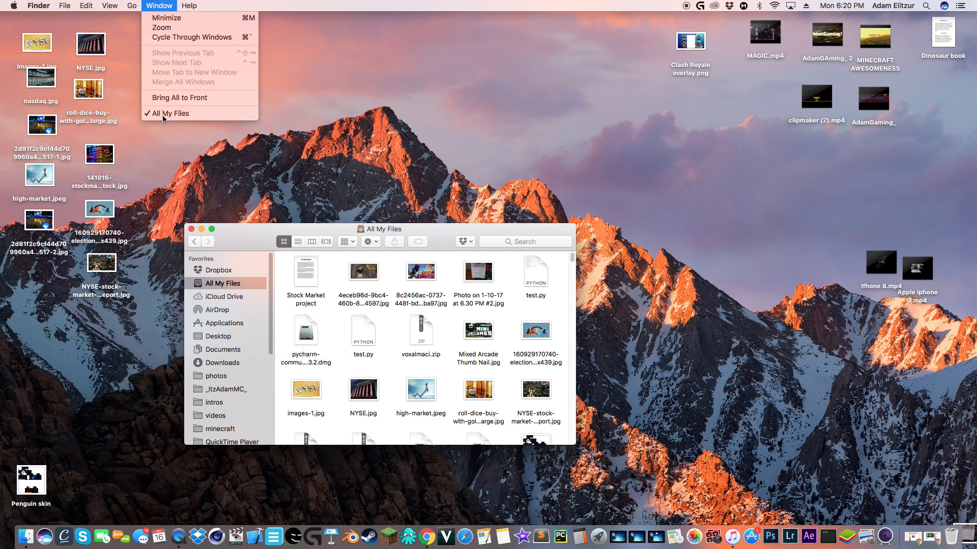
click(131, 6)
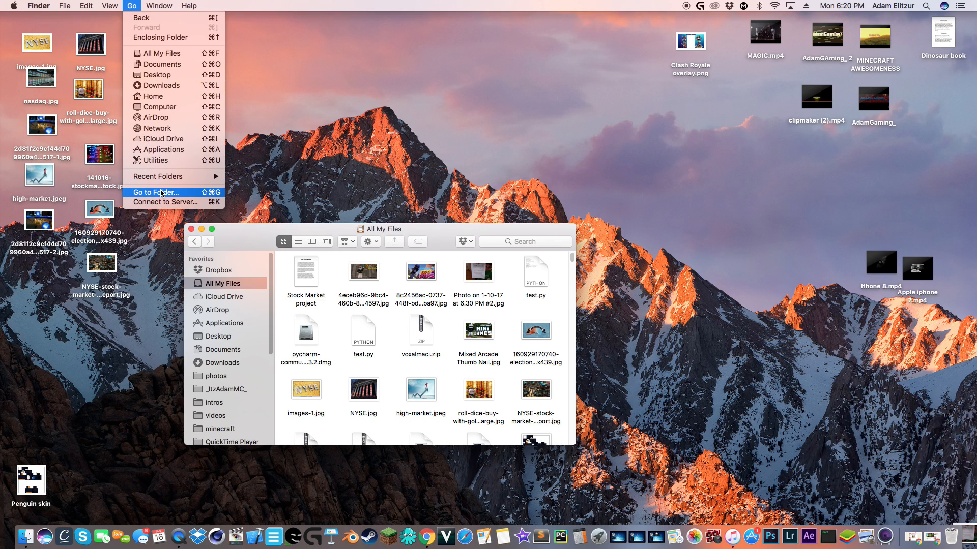
click(155, 193)
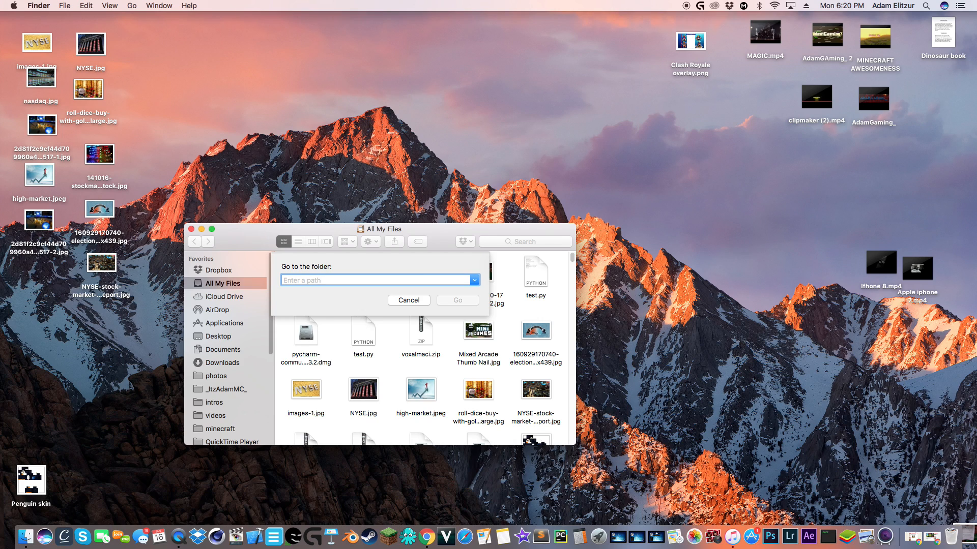
- Go to the path ~/Library/Application Support to list its app folders
text(~/Library/Application Support)
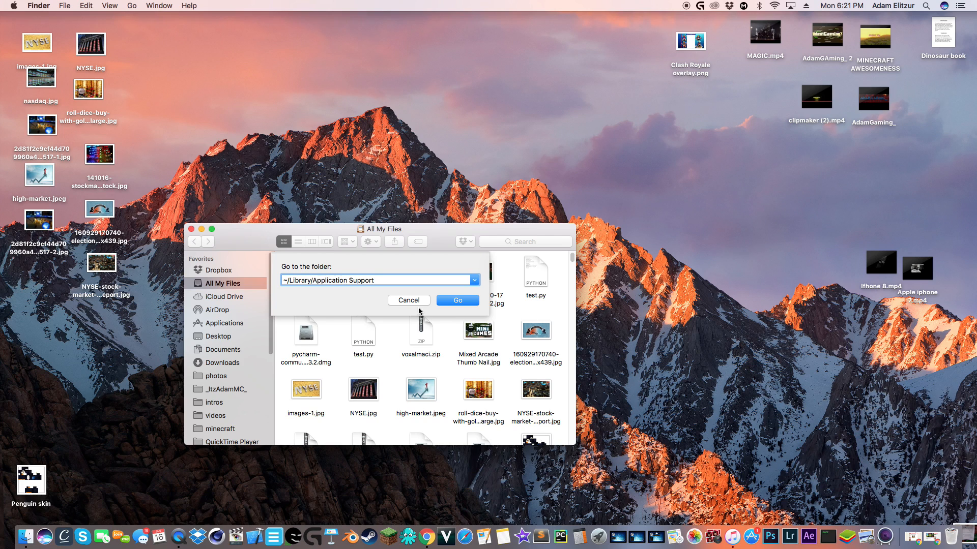
click(457, 299)
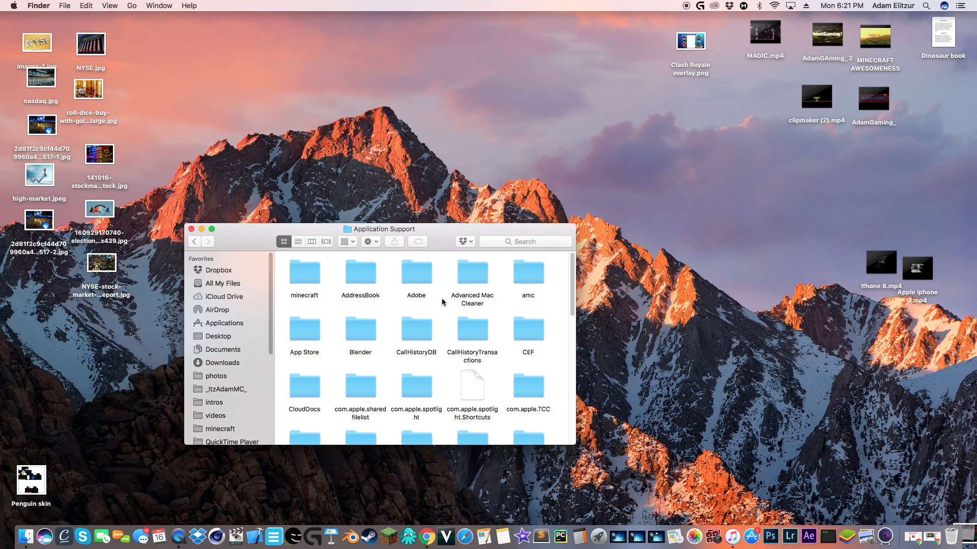
- Browse the minecraft folder's files, then return up to Application Support
scroll(down, 3)
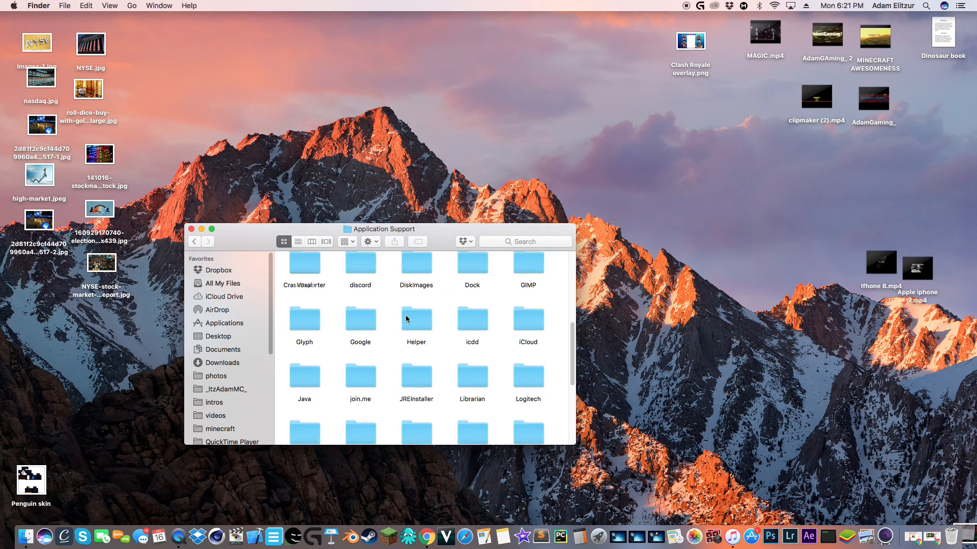
scroll(up, 3)
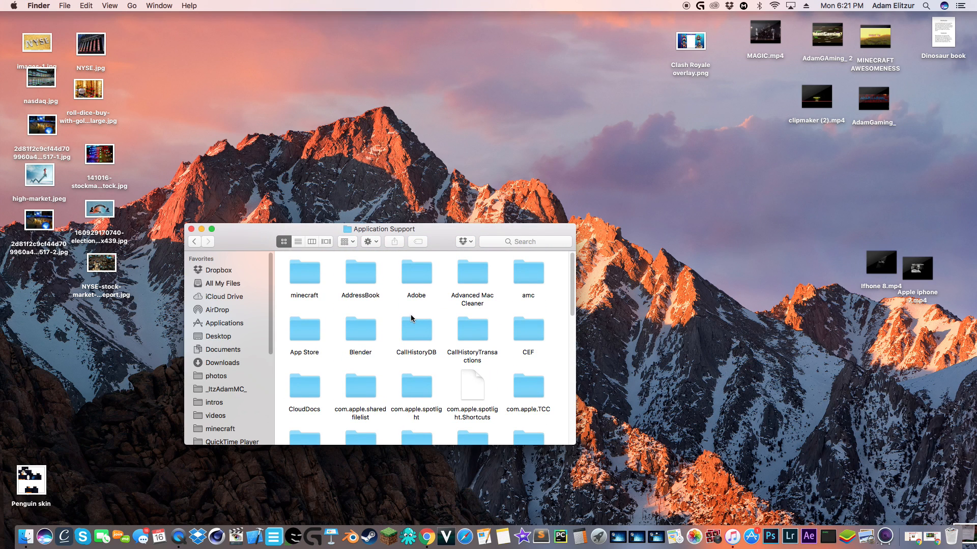
mouse_move(304, 277)
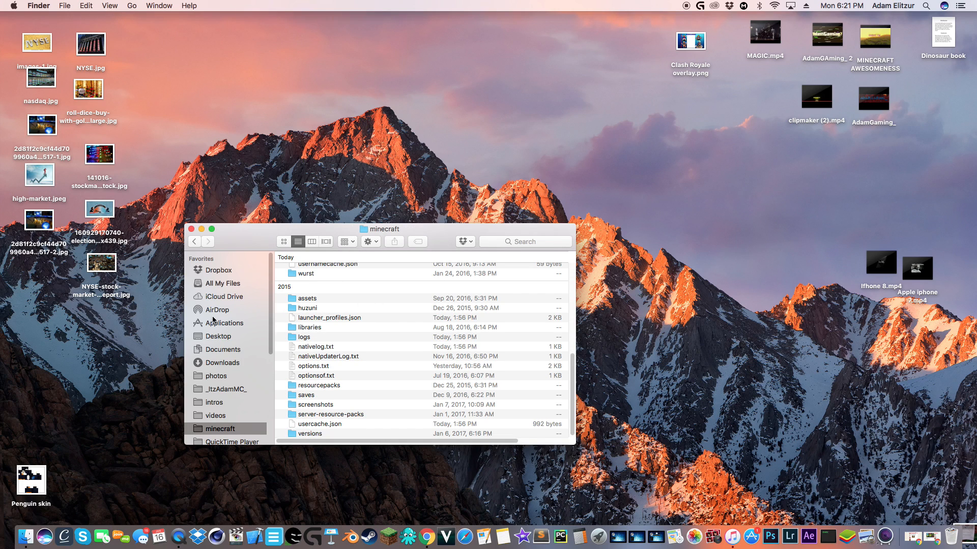
mouse_move(227, 434)
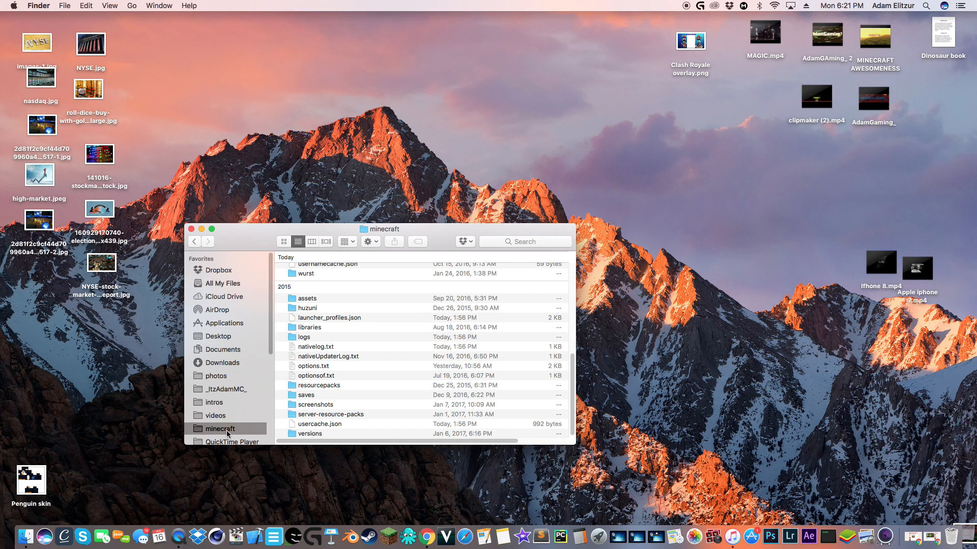
click(195, 242)
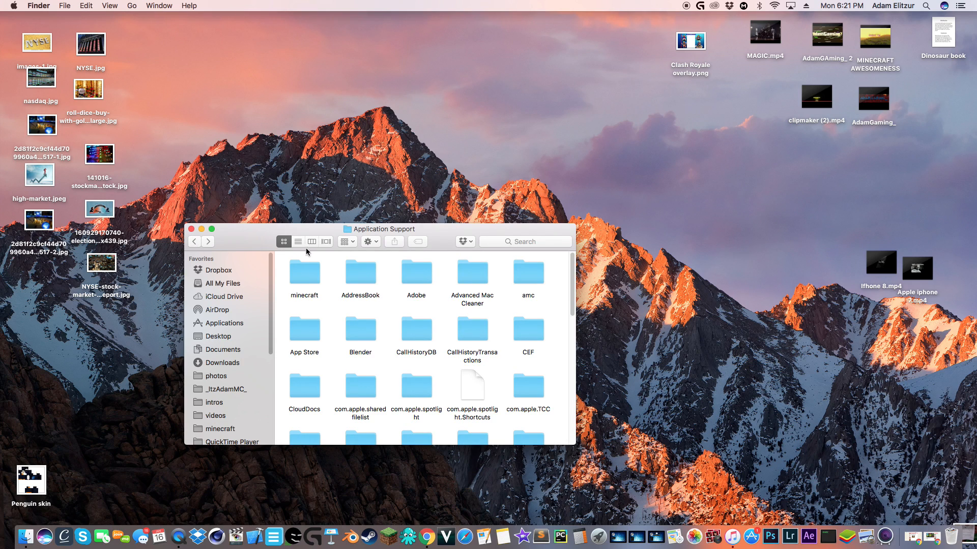
click(304, 273)
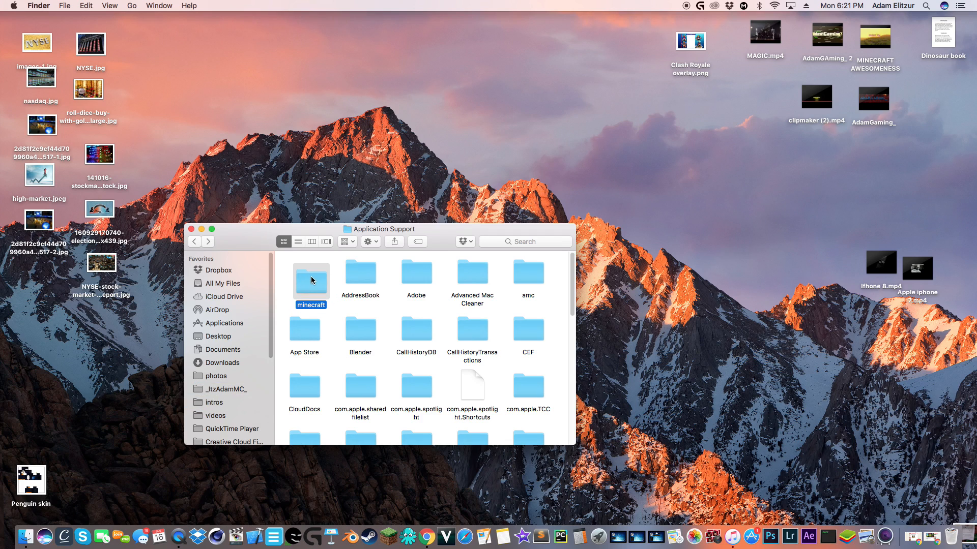
mouse_move(353, 315)
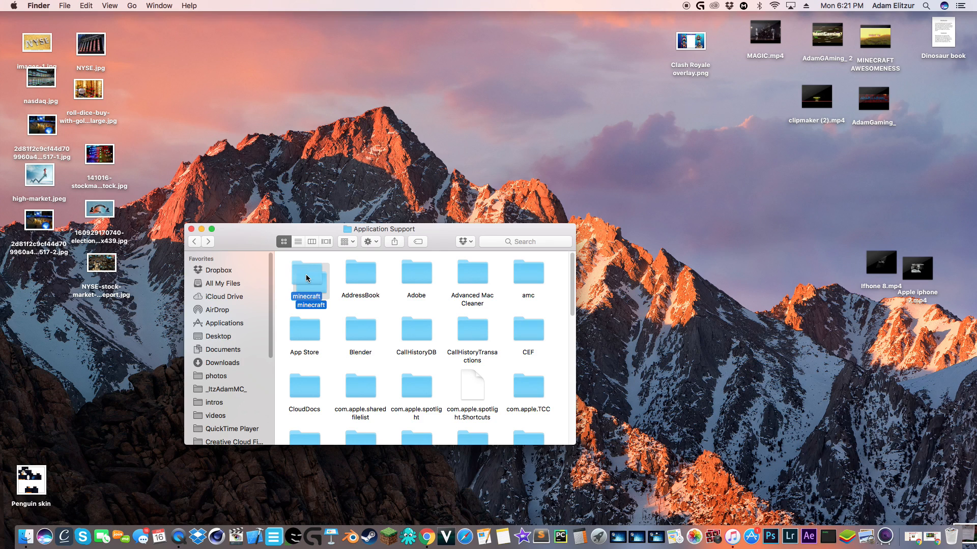
double_click(309, 276)
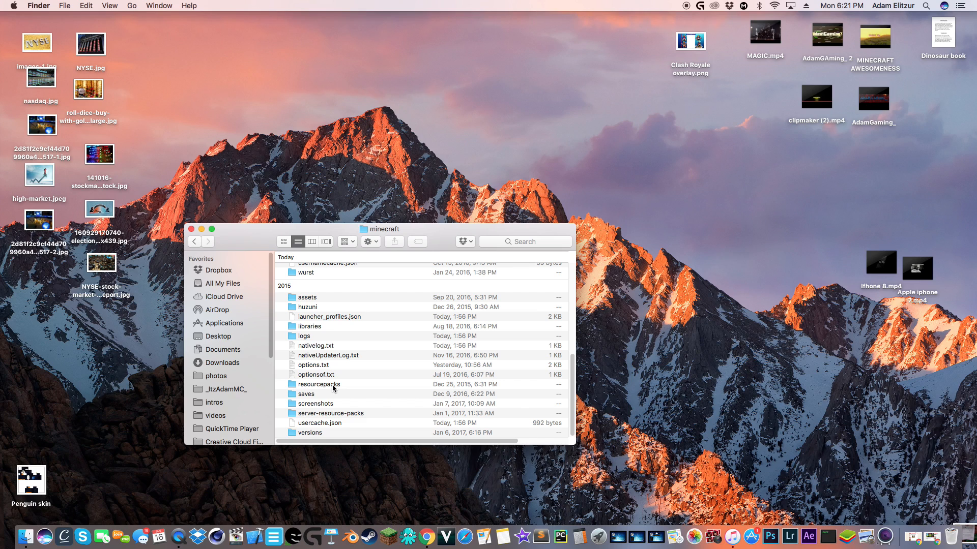
mouse_move(346, 428)
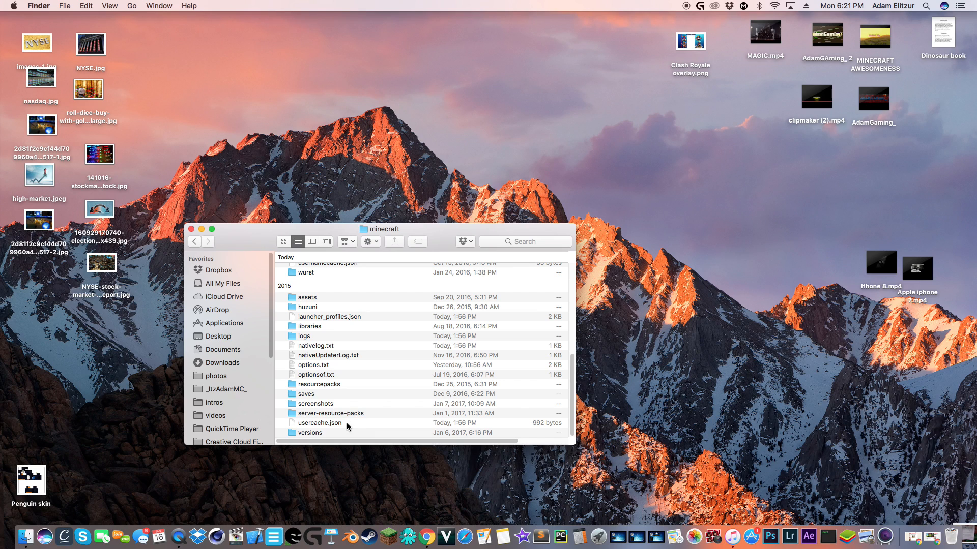
click(330, 413)
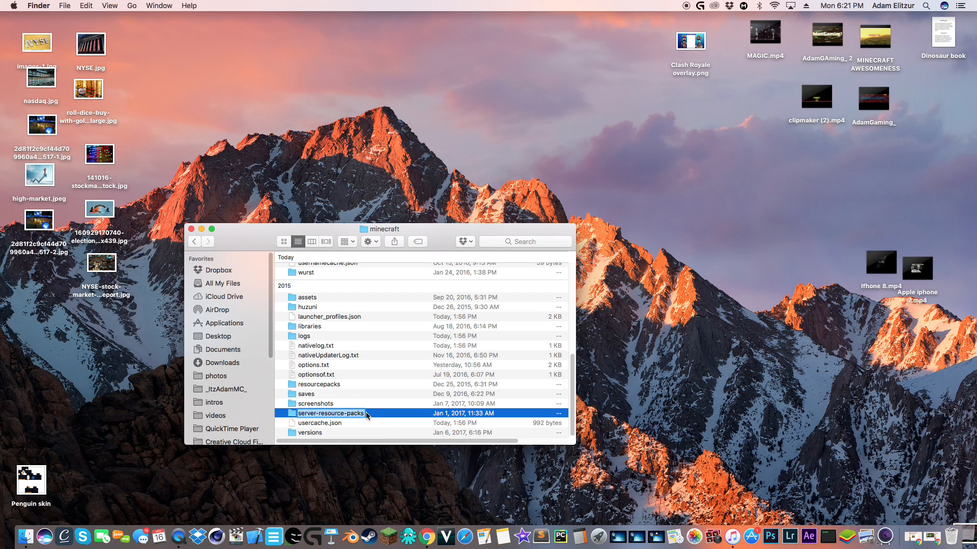
double_click(331, 413)
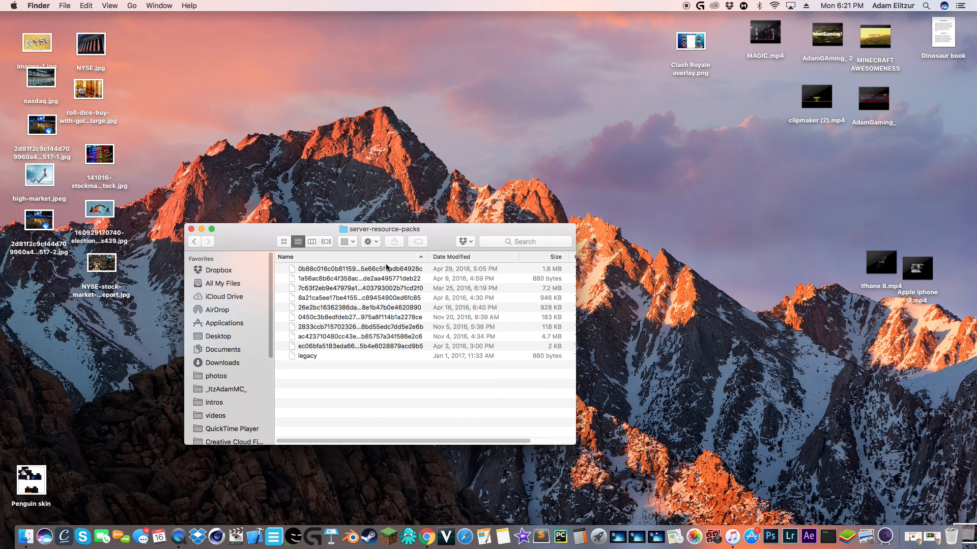
mouse_move(207, 240)
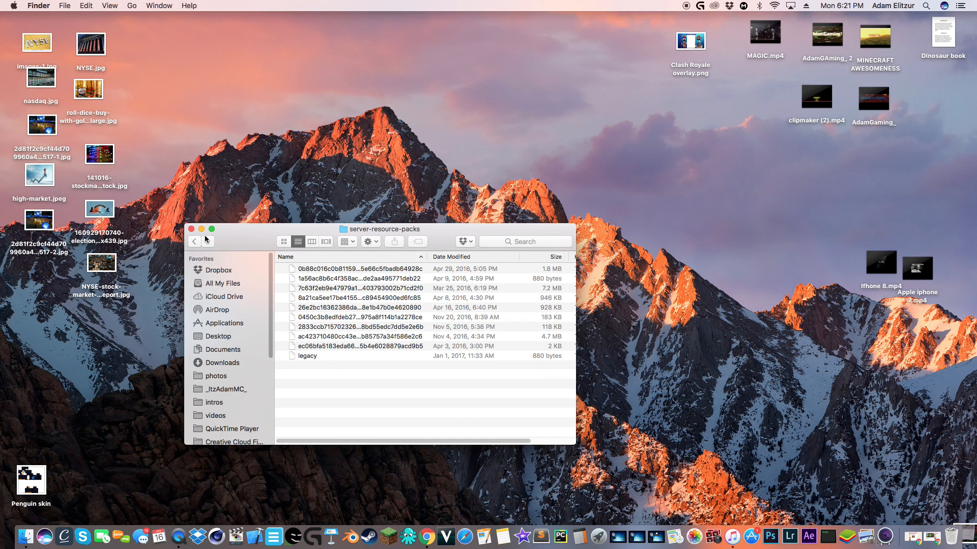
click(195, 242)
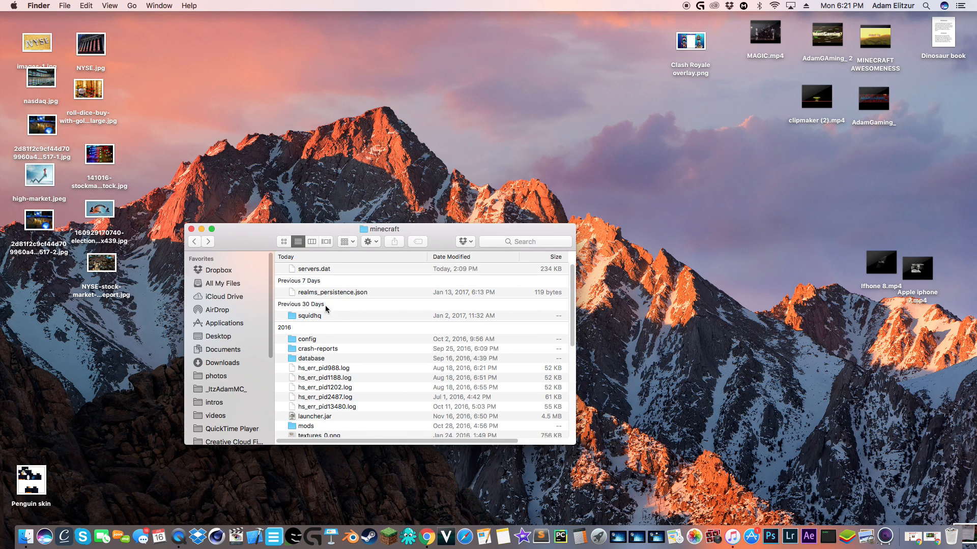
mouse_move(332, 321)
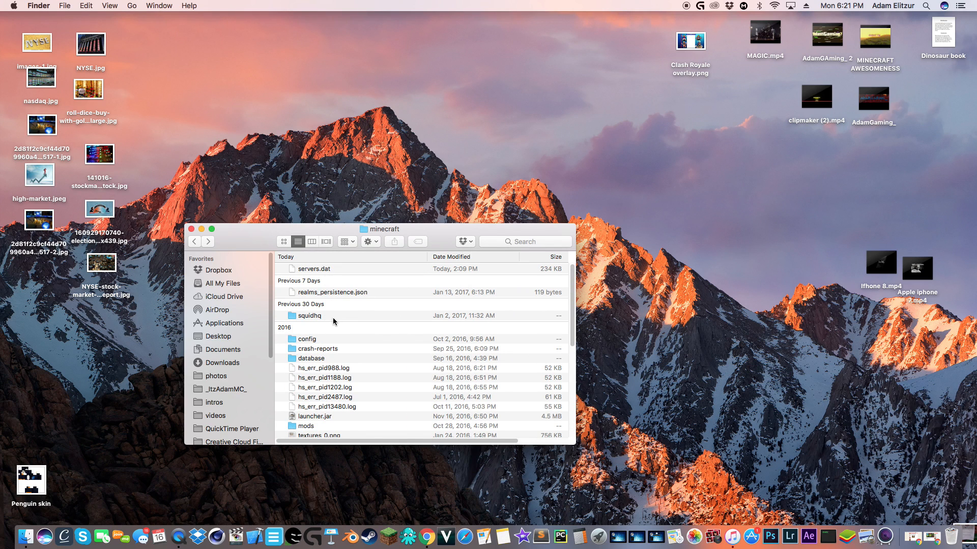
scroll(down, 3)
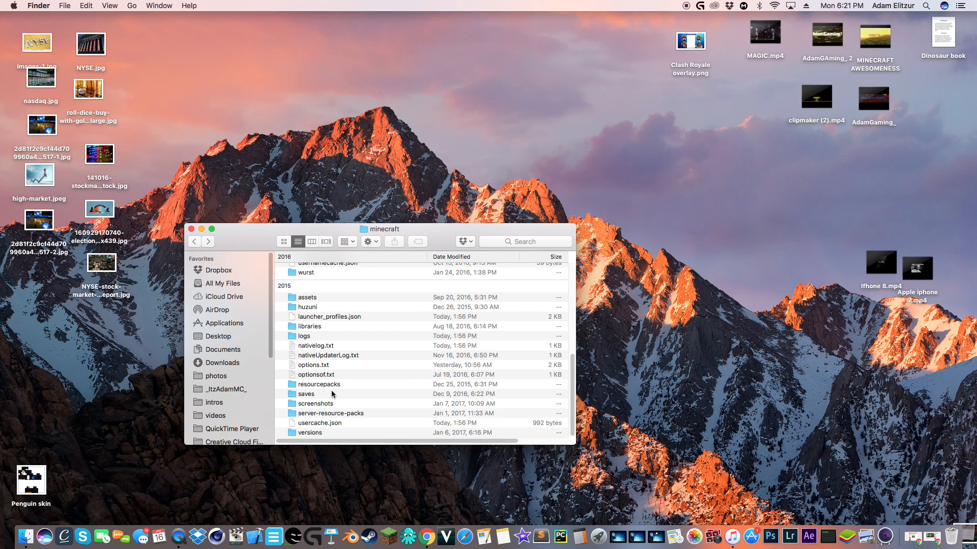
mouse_move(411, 305)
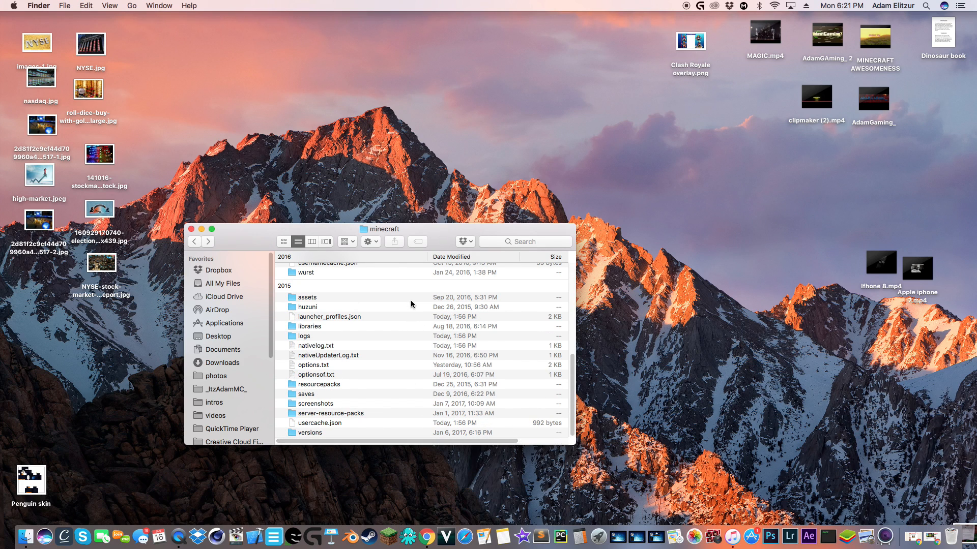
mouse_move(405, 310)
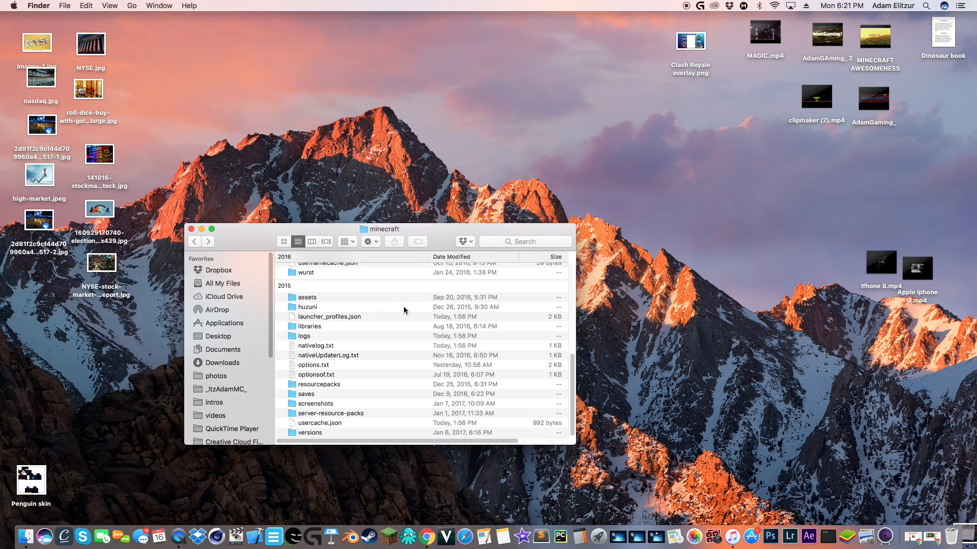
mouse_move(716, 4)
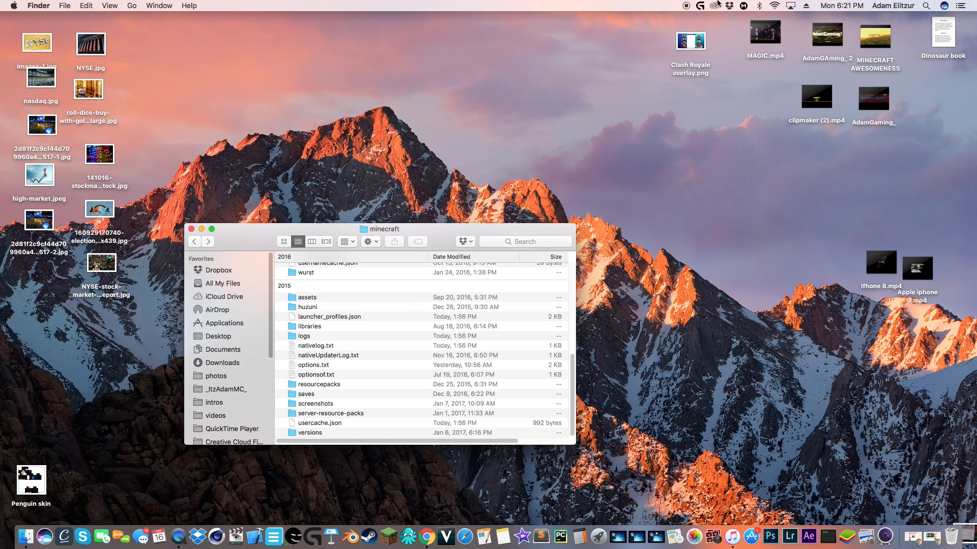